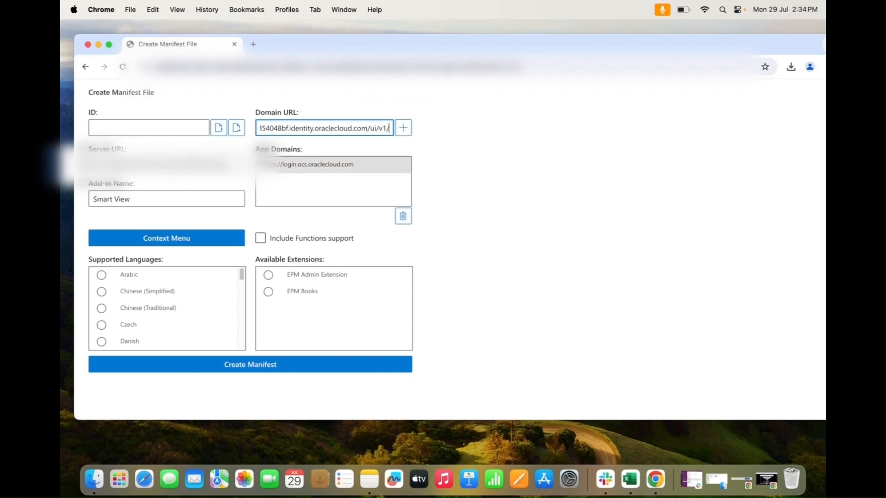
# Step: Add the identity cloud domain URL to App Domains alongside the login domain
pyautogui.write('myconsole')
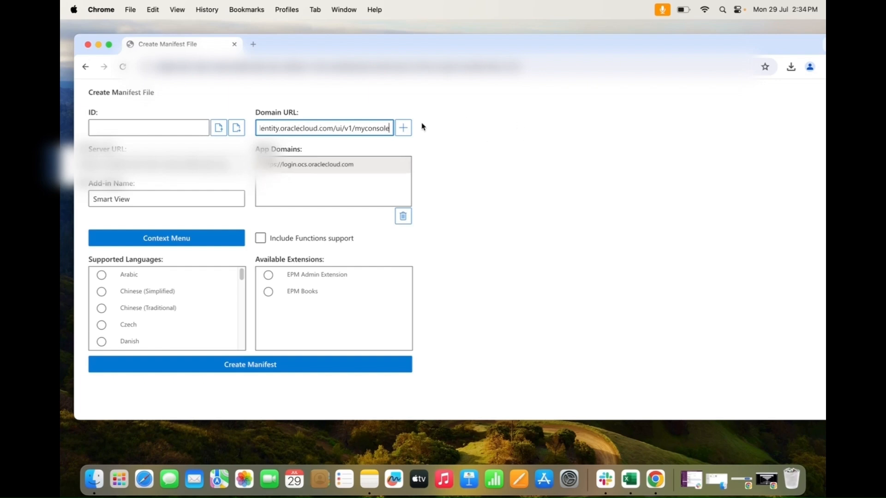
pyautogui.click(403, 128)
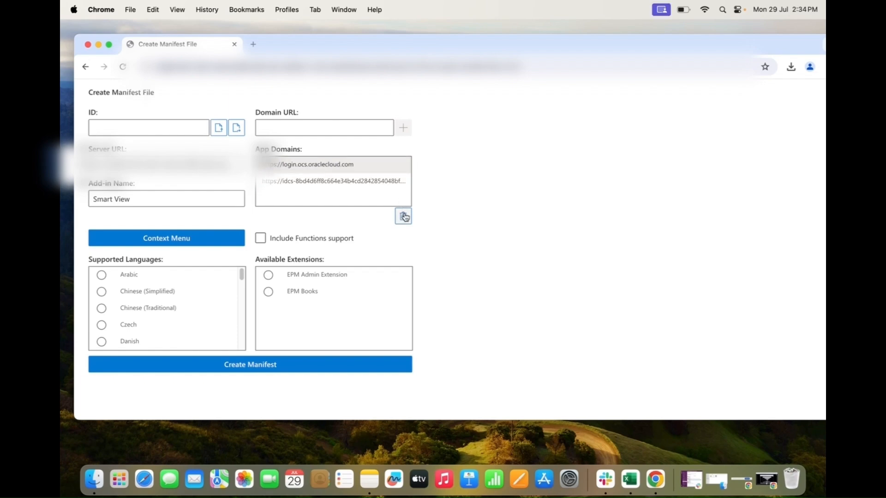
pyautogui.click(403, 216)
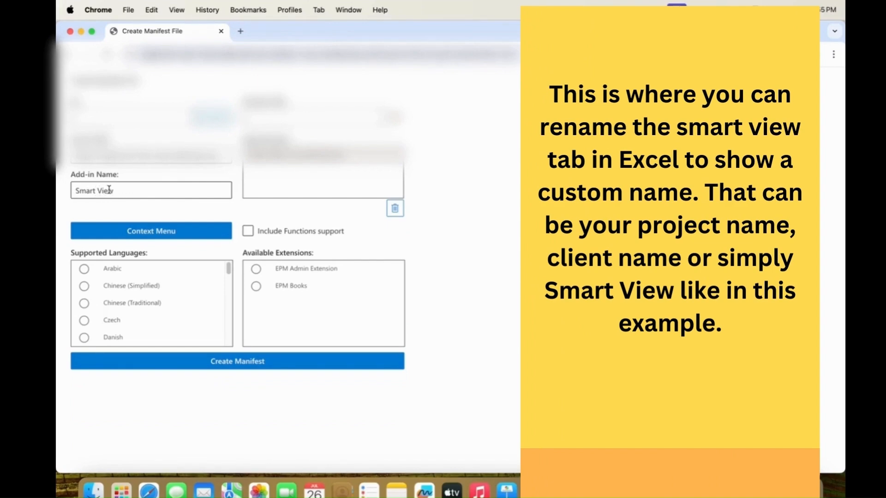
pyautogui.doubleClick(85, 190)
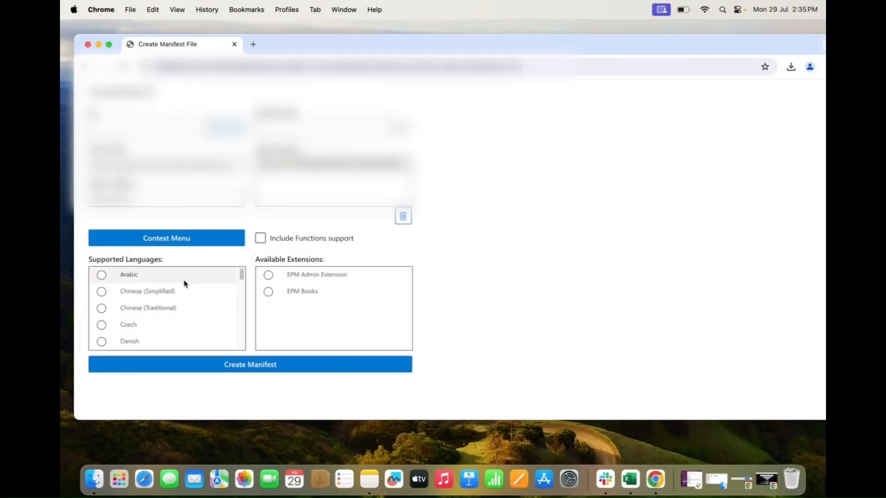
# Step: Create and download the Smart View manifest file from the completed form
pyautogui.scroll(-3)
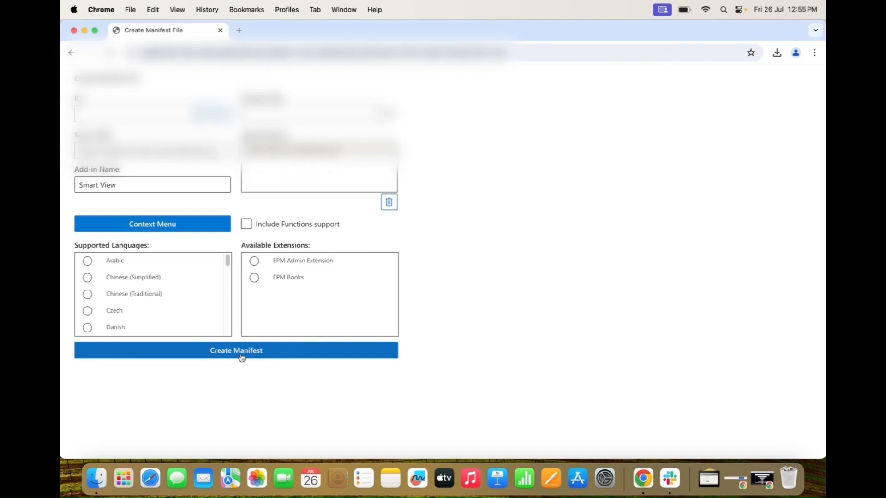
pyautogui.click(236, 351)
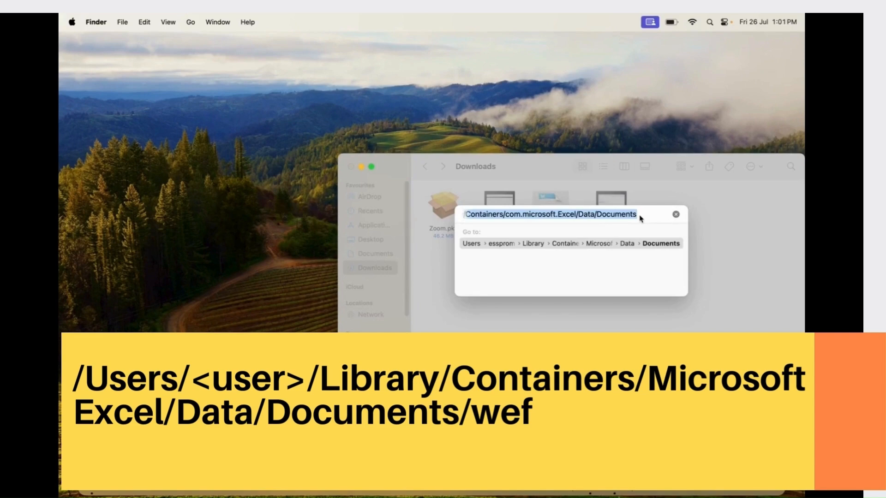
# Step: Go to Excel's container Data/Documents folder that holds the wef folder
pyautogui.press('Return')
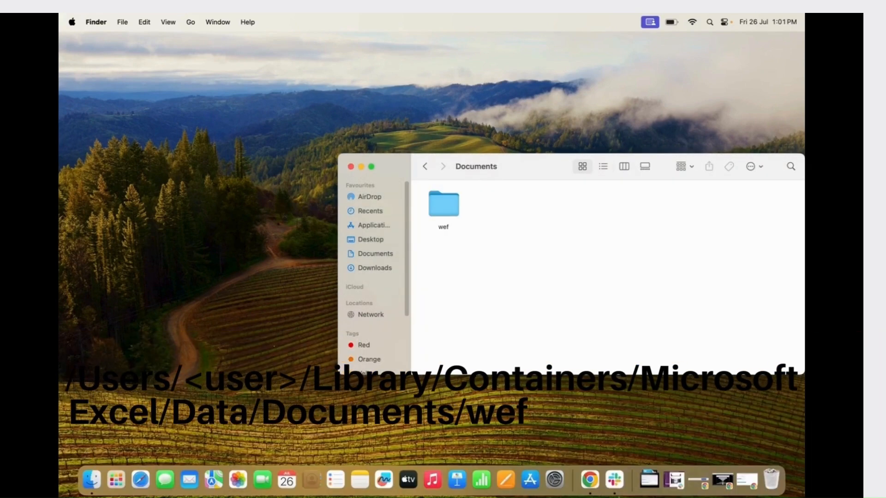
pyautogui.click(195, 9)
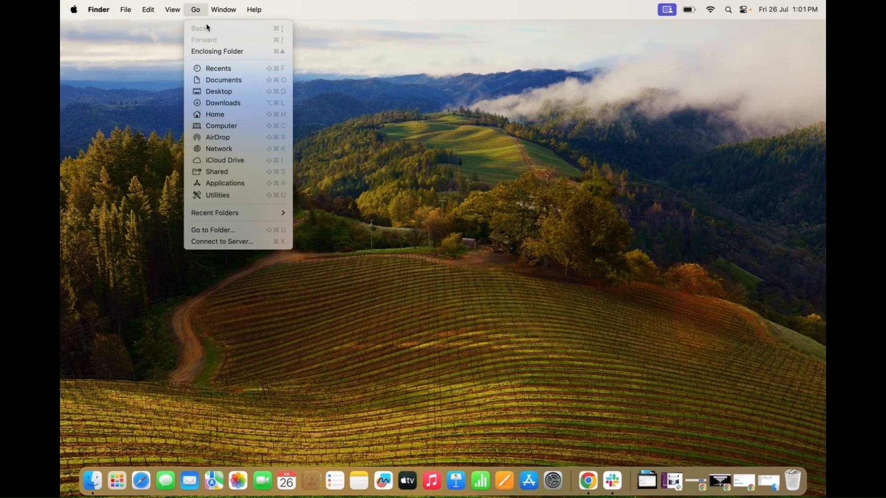
pyautogui.moveTo(237, 194)
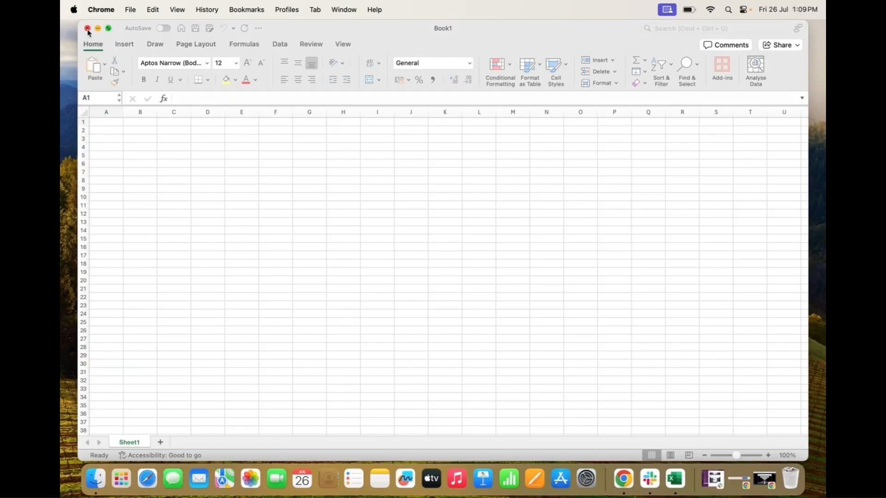
# Step: Quit Excel from the Dock and relaunch it with a fresh workbook loading Smart View
pyautogui.rightClick(674, 478)
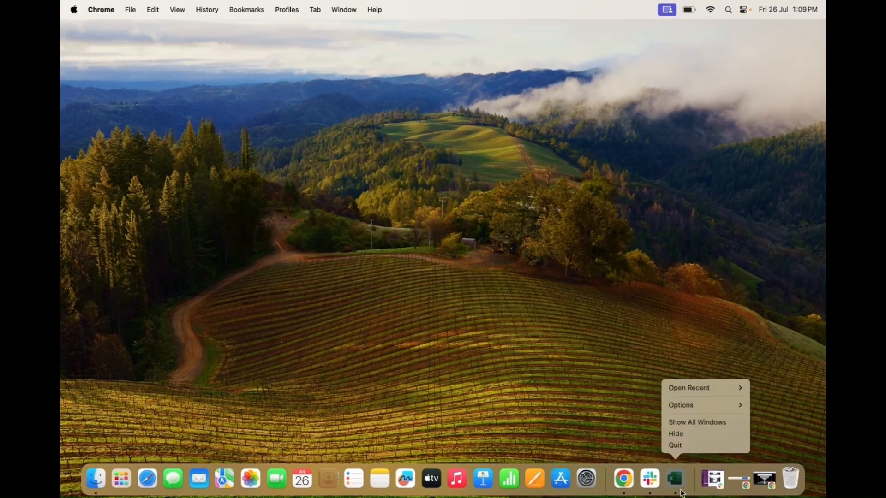
pyautogui.click(734, 421)
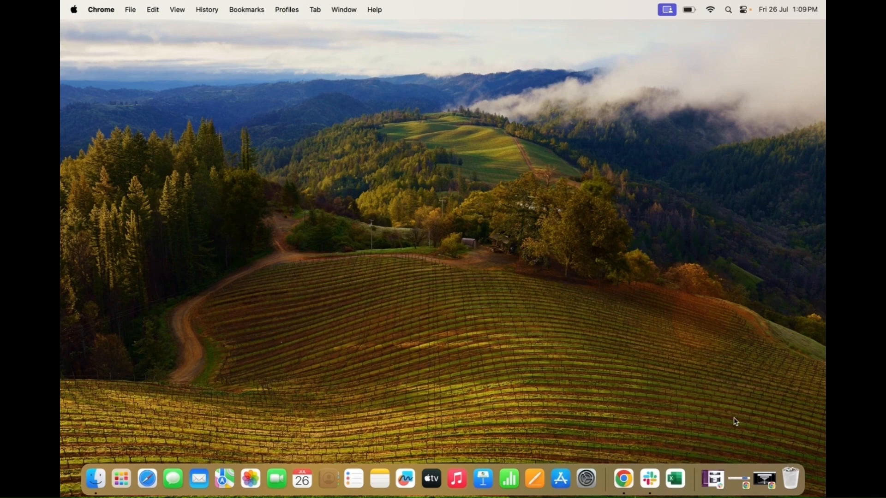
pyautogui.click(674, 479)
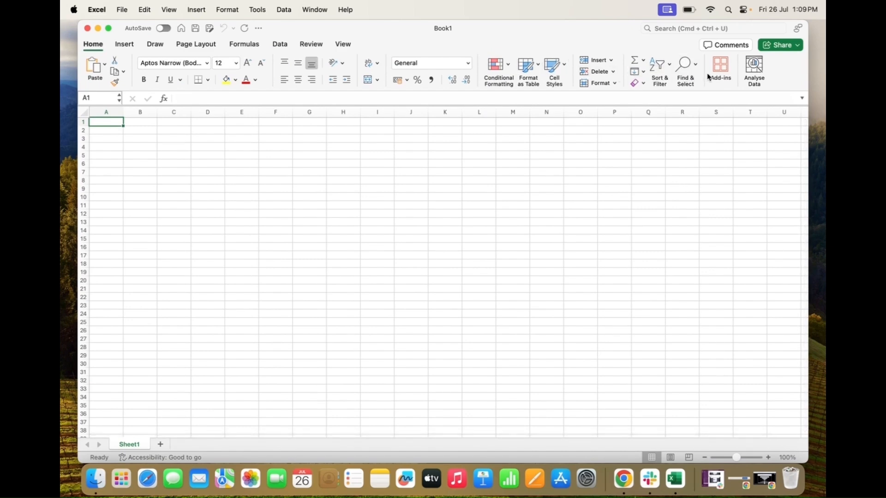
pyautogui.click(719, 68)
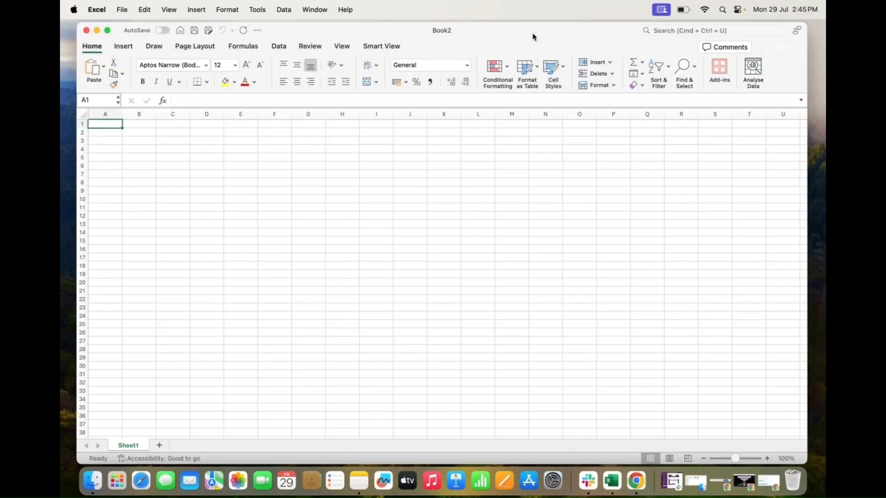
# Step: Launch the Smart View panel and connect to Wrkforce with Ad Hoc Analysis confirmed
pyautogui.click(719, 71)
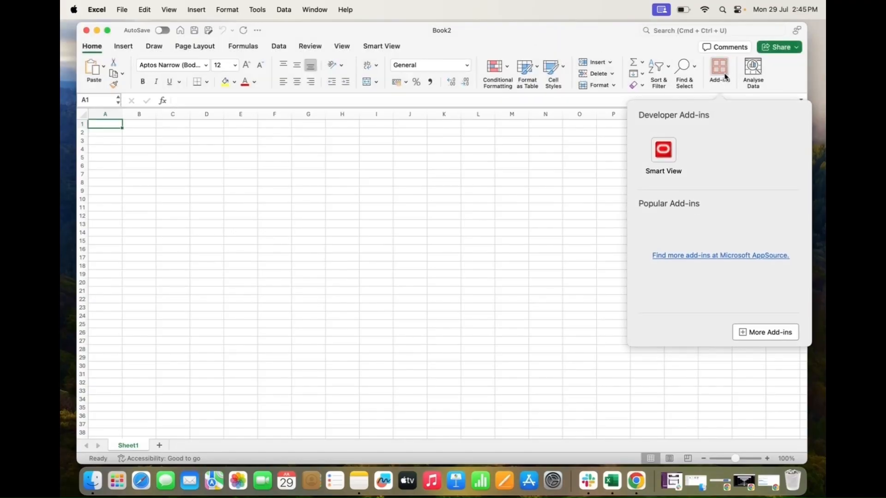
pyautogui.click(662, 150)
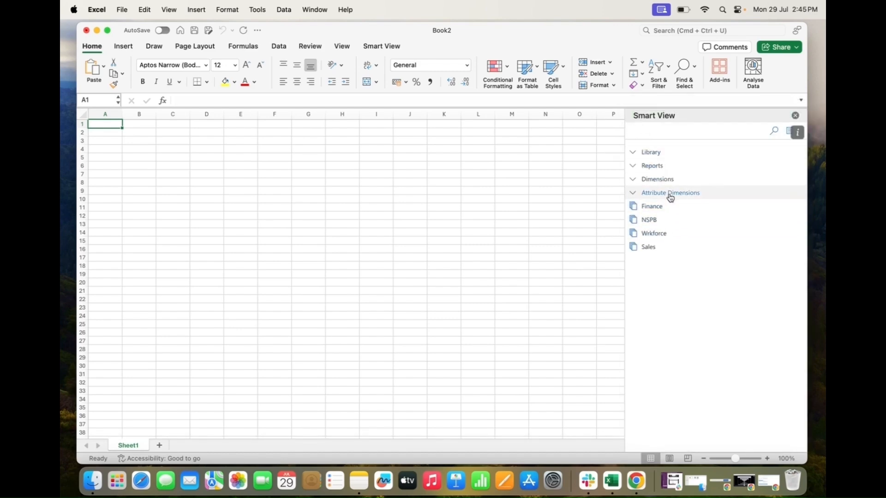
pyautogui.click(653, 232)
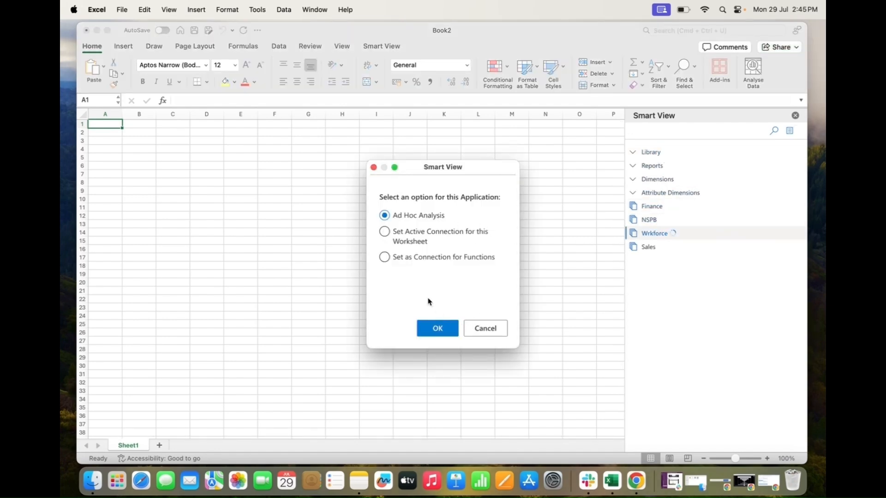
pyautogui.click(437, 328)
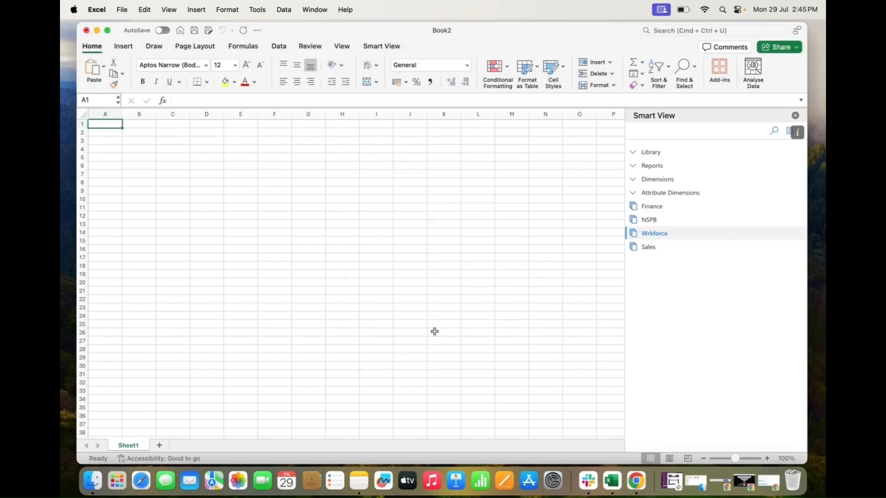